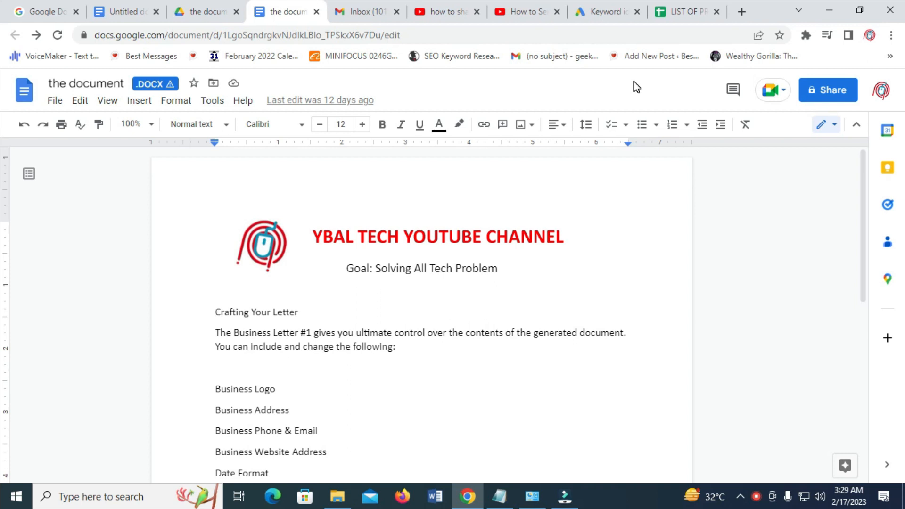
pyautogui.moveTo(385, 317)
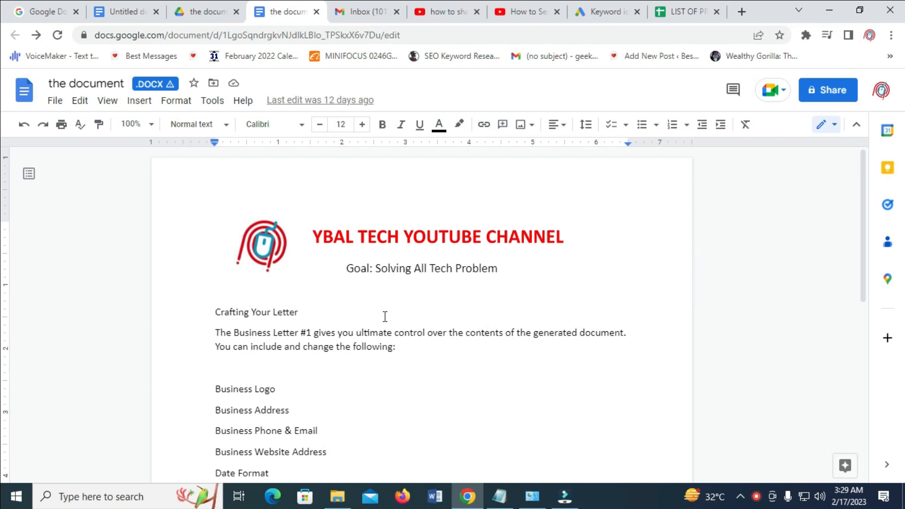
pyautogui.moveTo(79, 160)
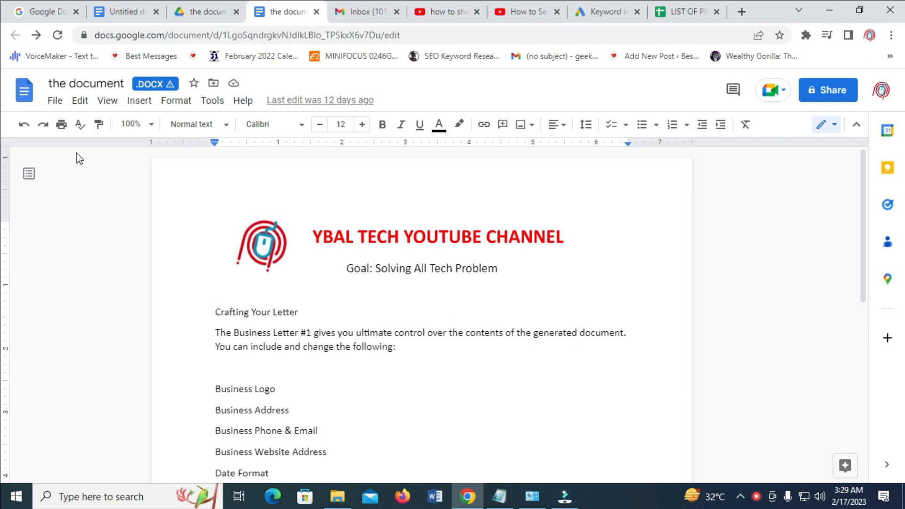
# Bring up the File menu's Email this file form for the document.
pyautogui.click(55, 100)
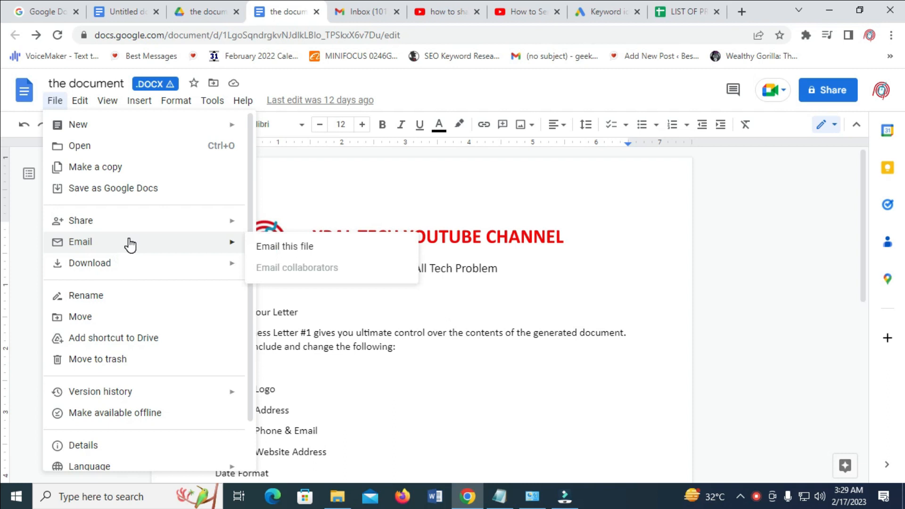
pyautogui.moveTo(283, 246)
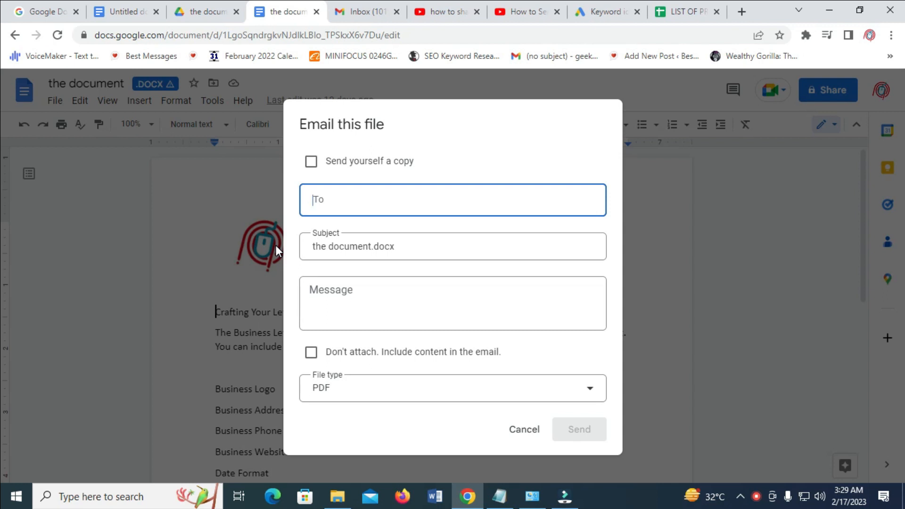
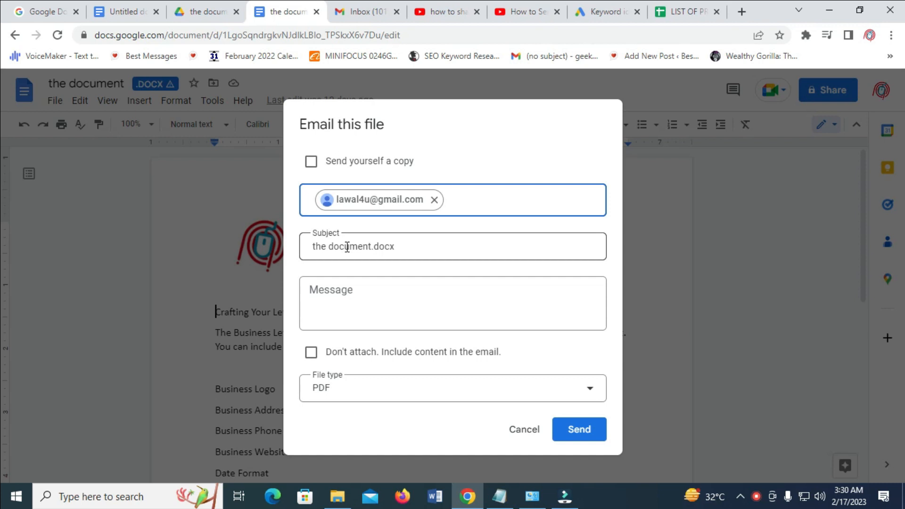
pyautogui.click(353, 246)
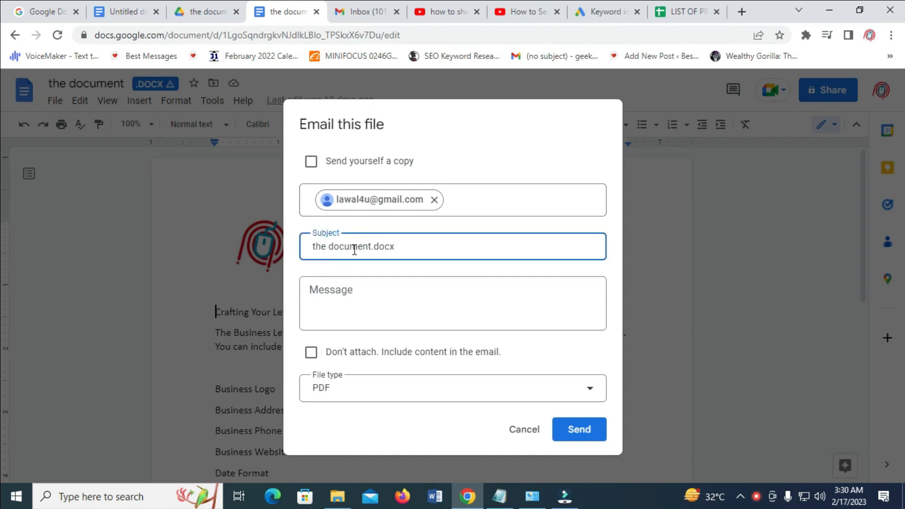
pyautogui.click(349, 291)
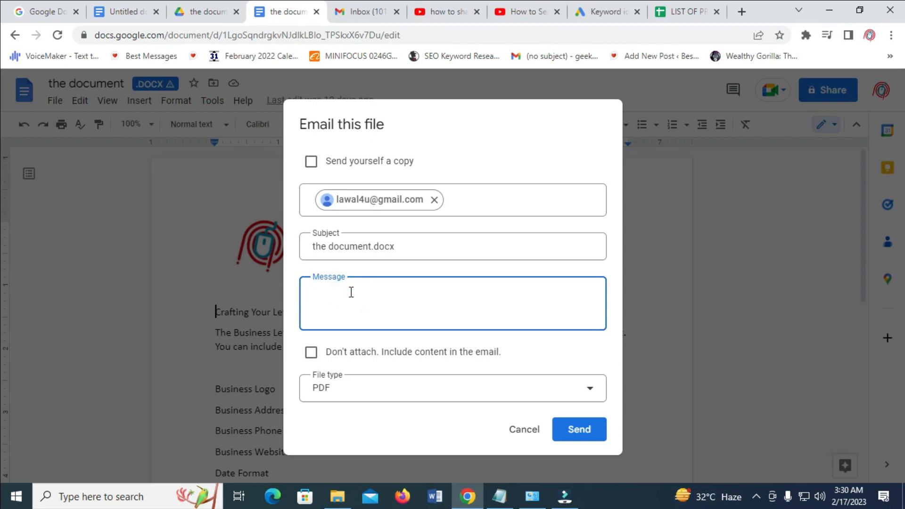
# Write 'Please Find attached' as the email message.
pyautogui.write('Please')
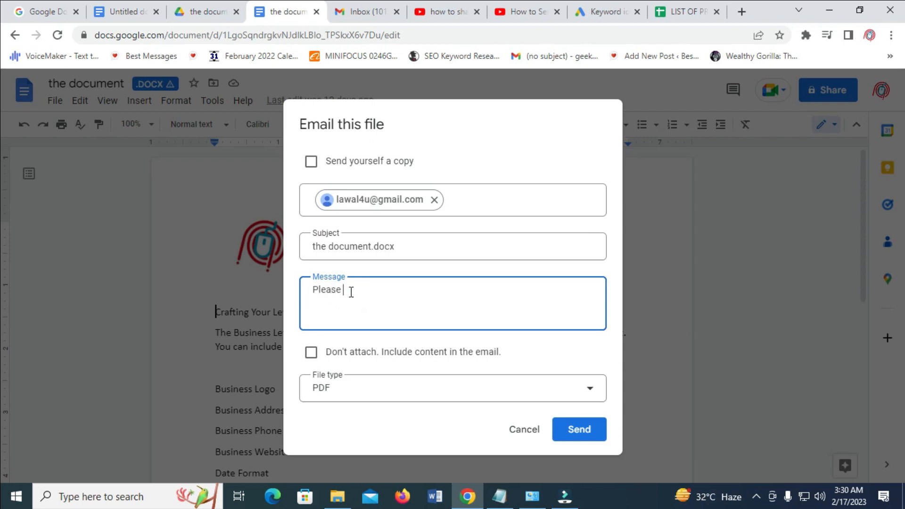
pyautogui.write('Find attached')
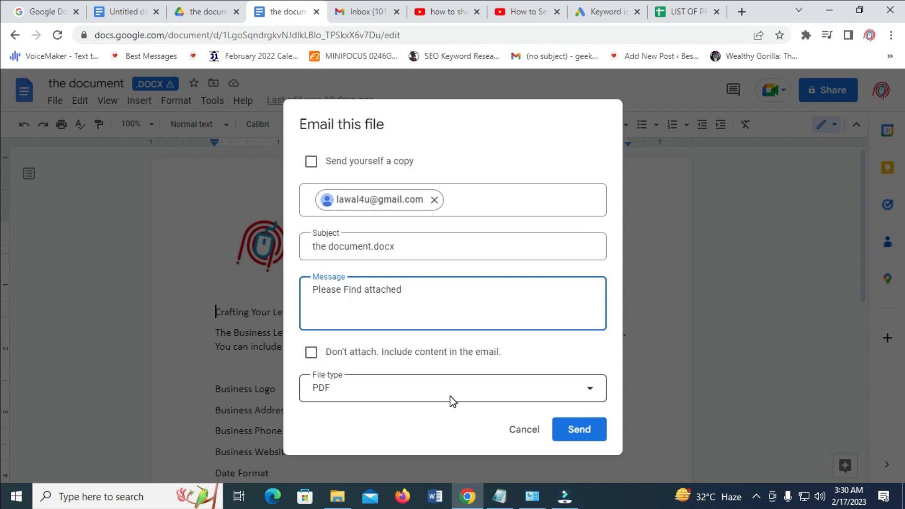
pyautogui.click(452, 388)
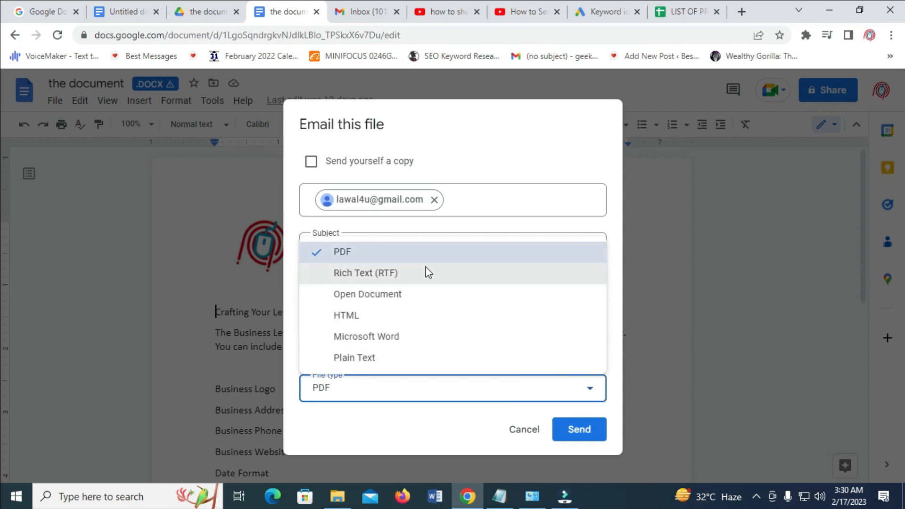
pyautogui.moveTo(383, 357)
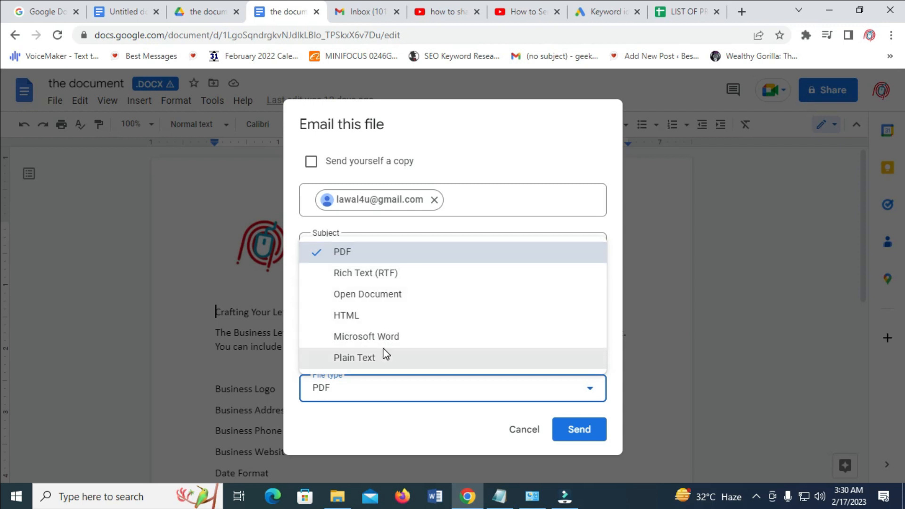
pyautogui.moveTo(402, 346)
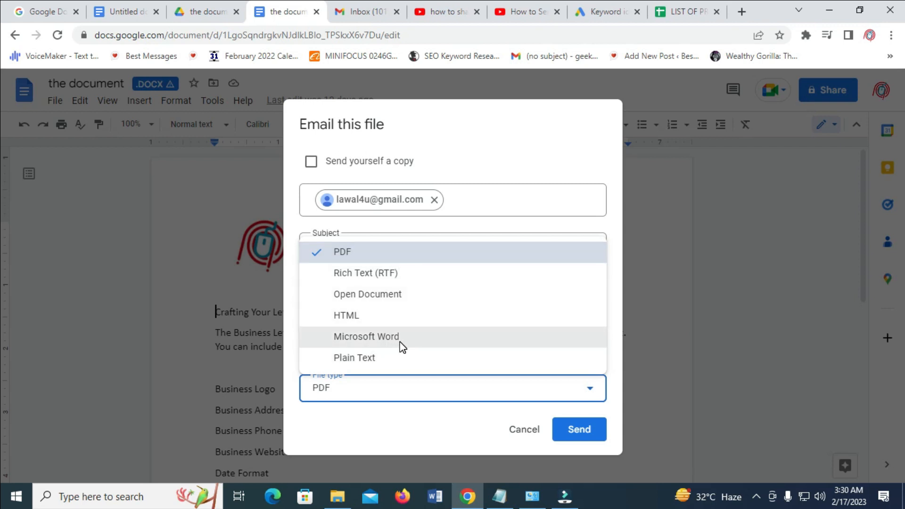
pyautogui.moveTo(367, 320)
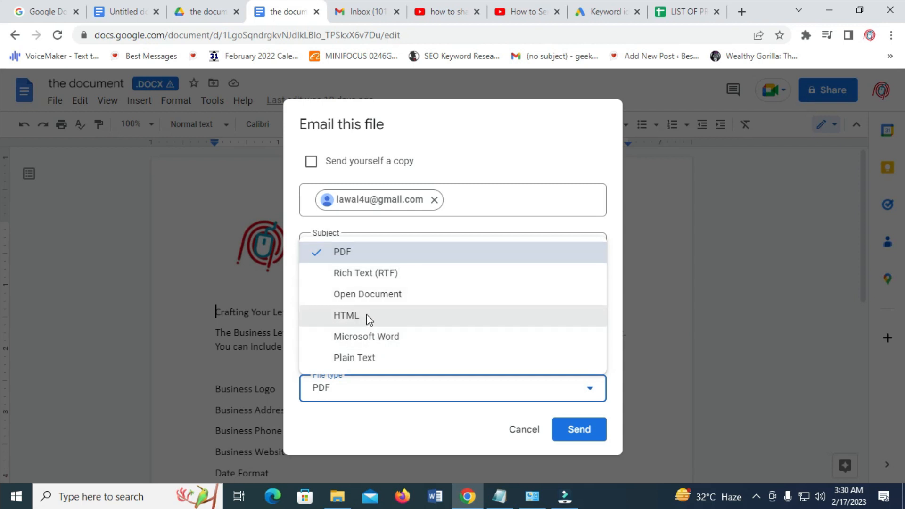
pyautogui.moveTo(386, 260)
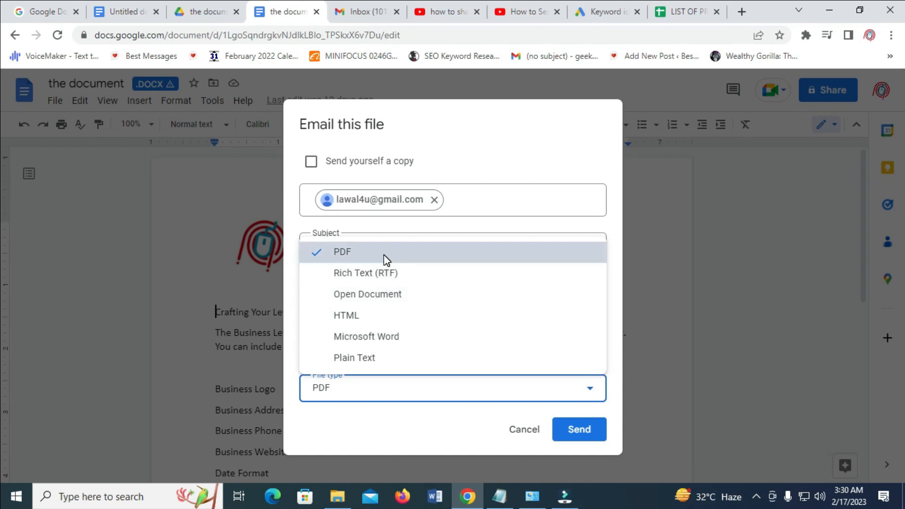
pyautogui.click(341, 252)
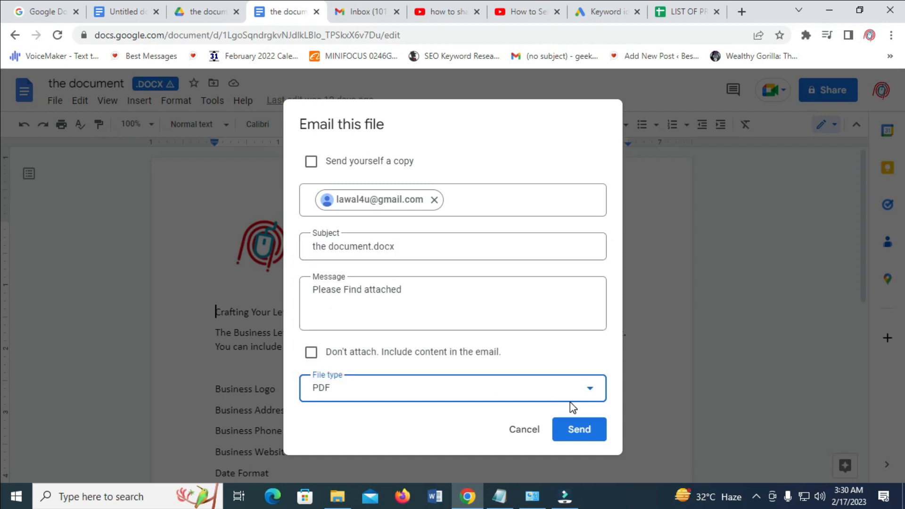